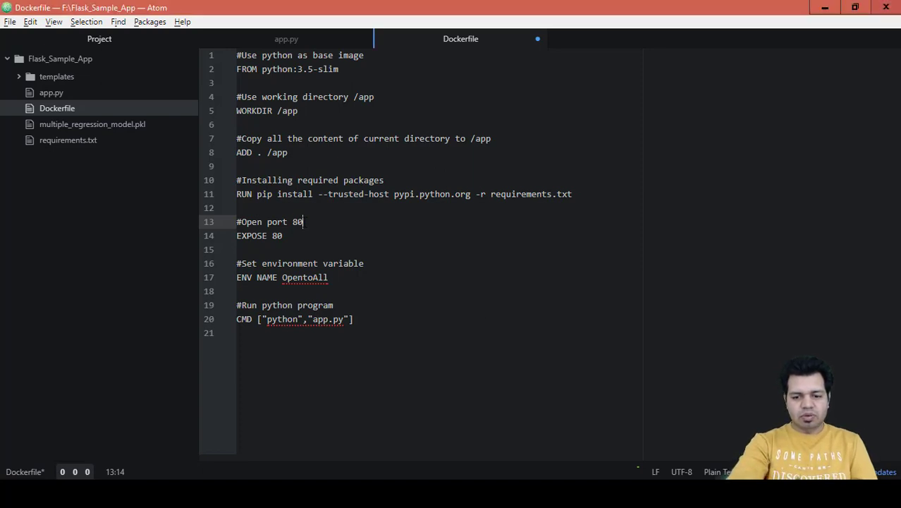
Step: Replace 80 with 5000 in the '#Open port 80' comment line
key(BackSpace)
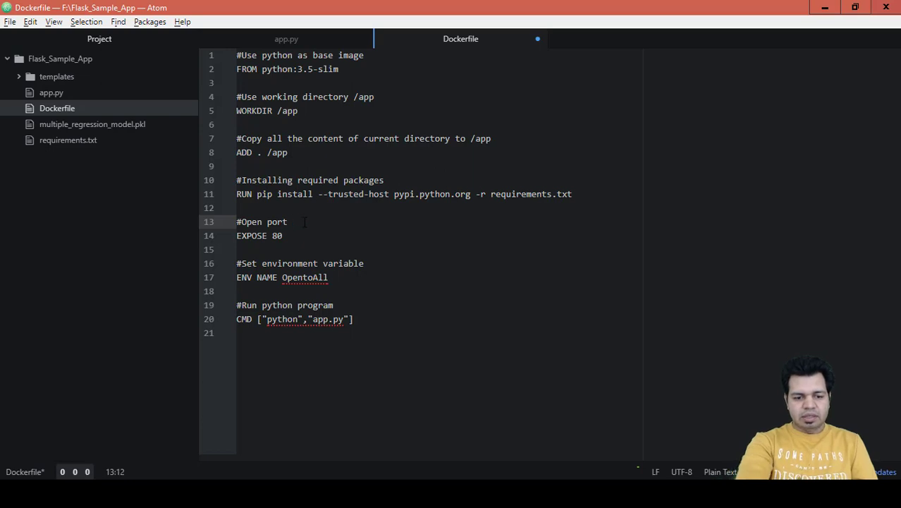
text(5)
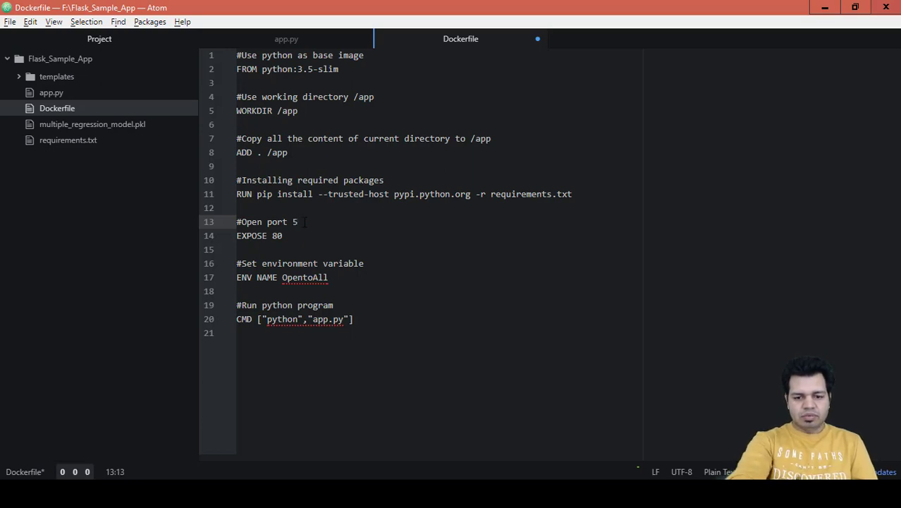
text(000)
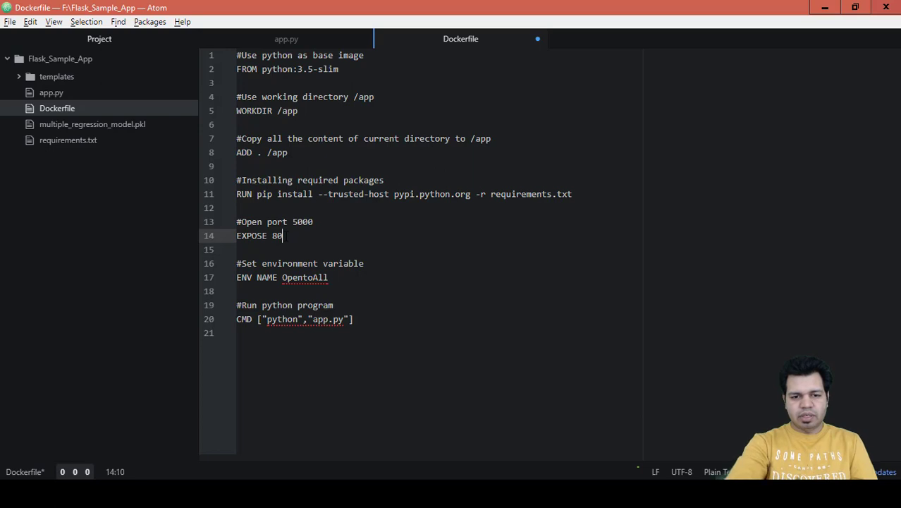
Step: Change the EXPOSE port from 80 to 5000 and save the Dockerfile
key(BackSpace)
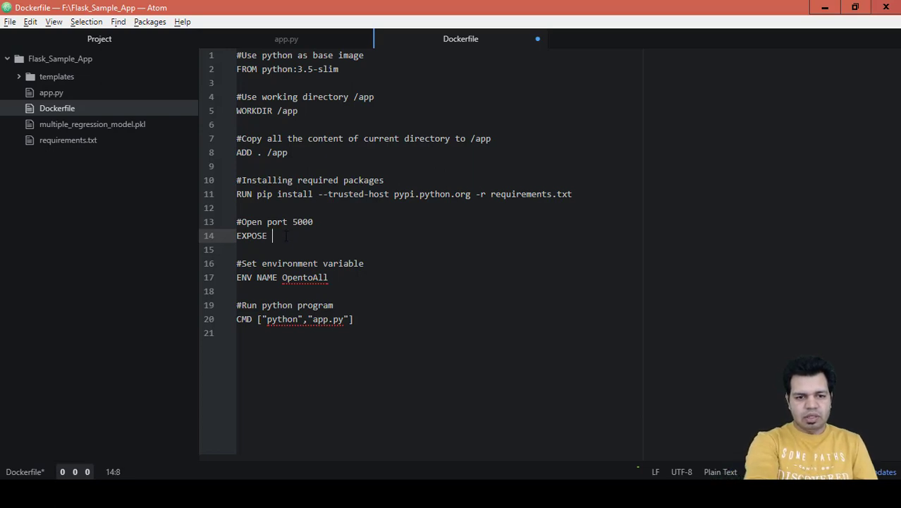
text(5000)
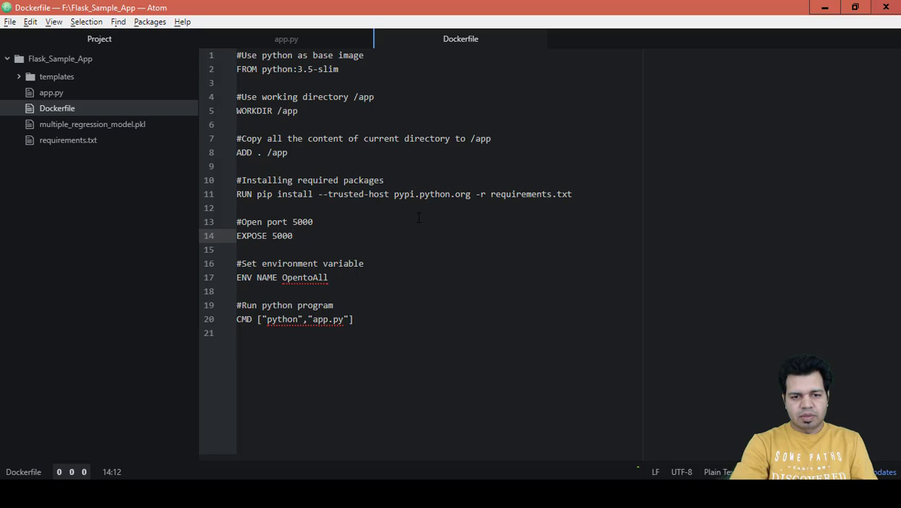
click(293, 236)
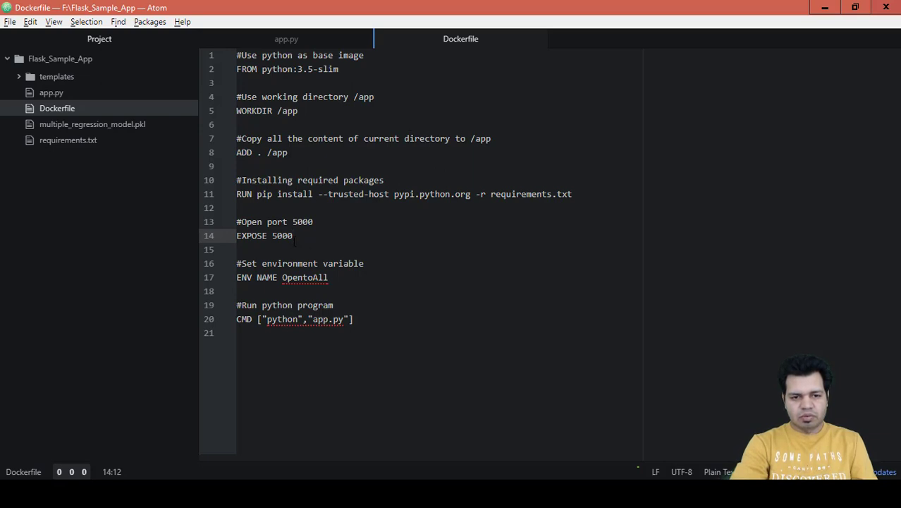
click(294, 235)
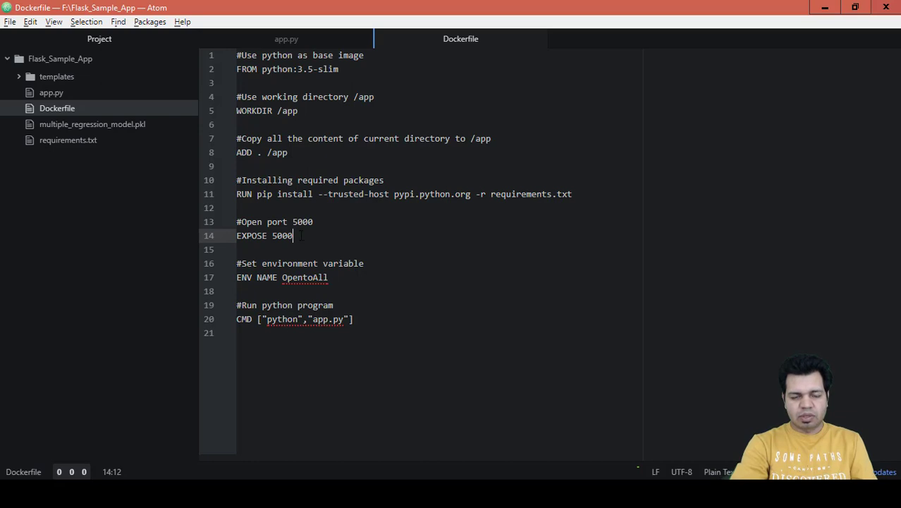